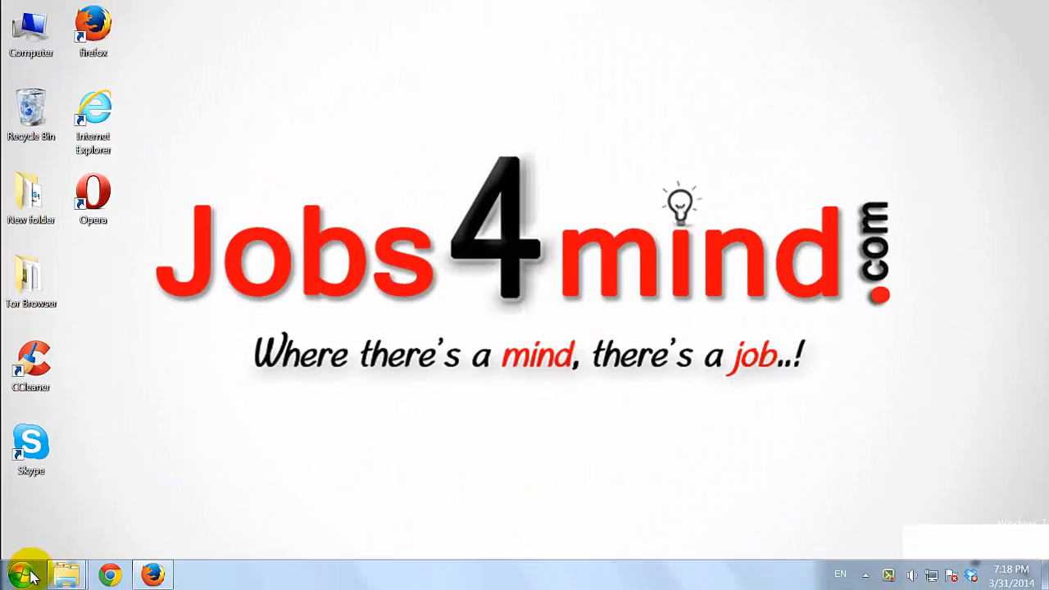
- Send a Google Chrome shortcut from Start > All Programs to the desktop
left_click(25, 574)
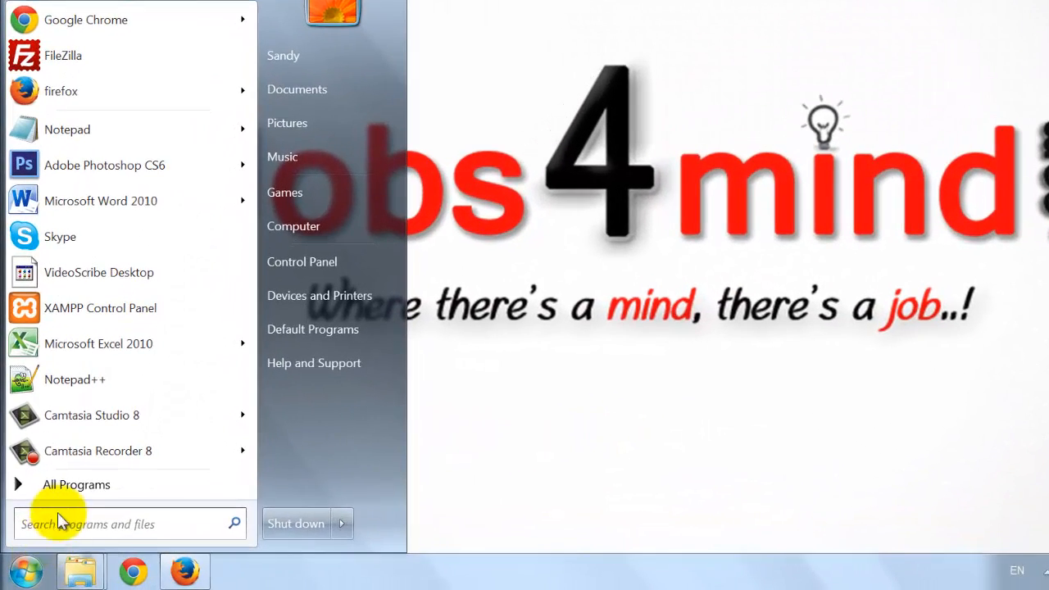
left_click(75, 485)
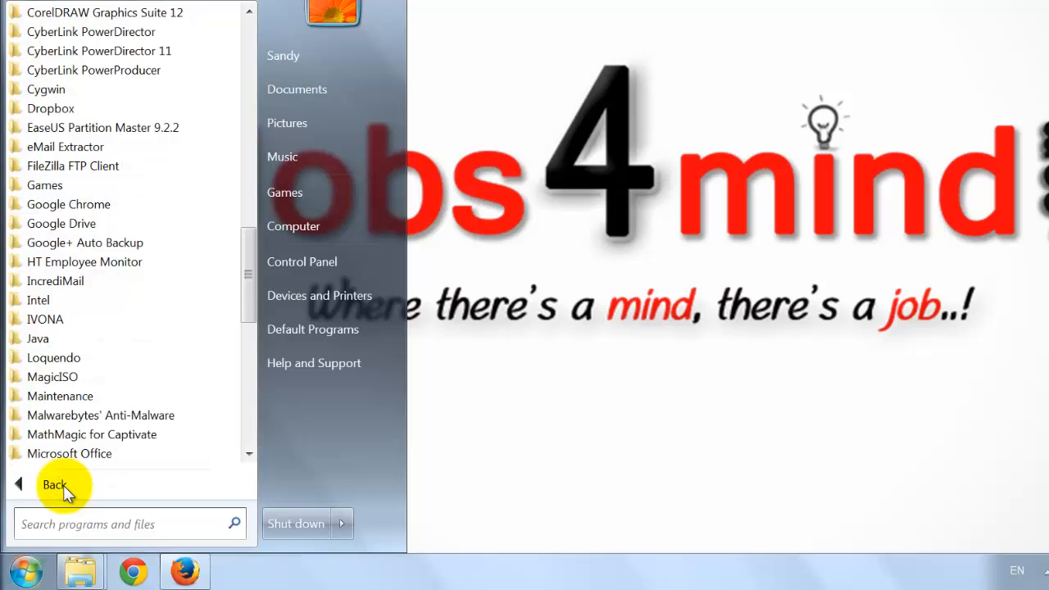
mouse_move(69, 203)
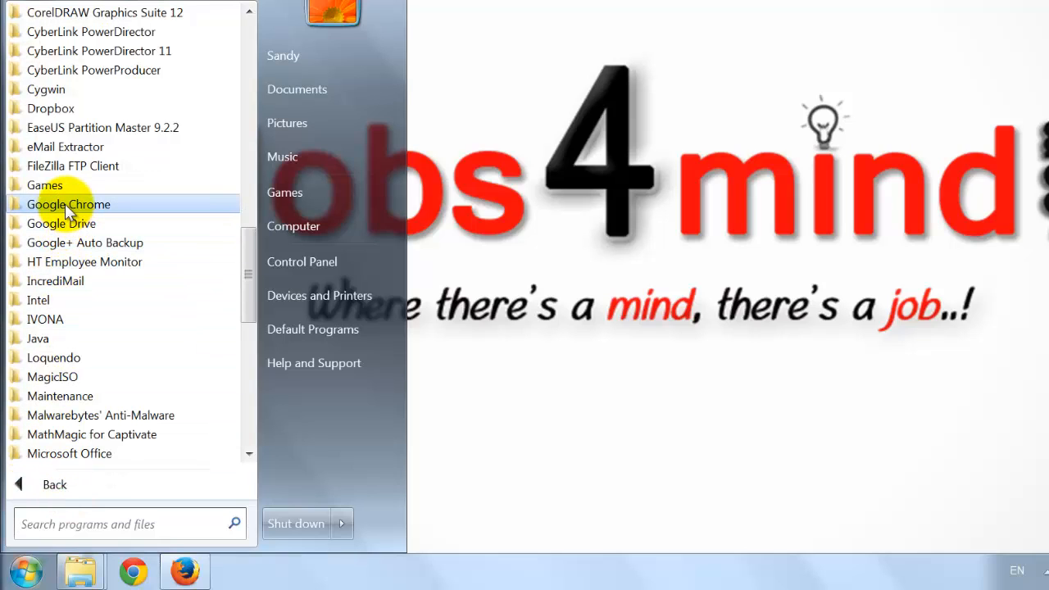
mouse_move(69, 223)
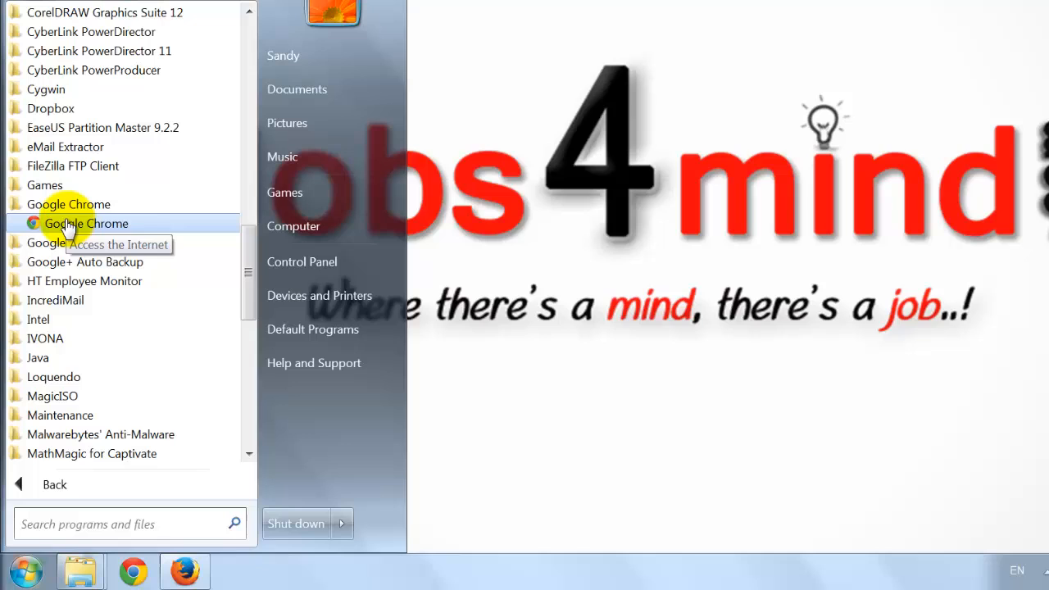
right_click(87, 223)
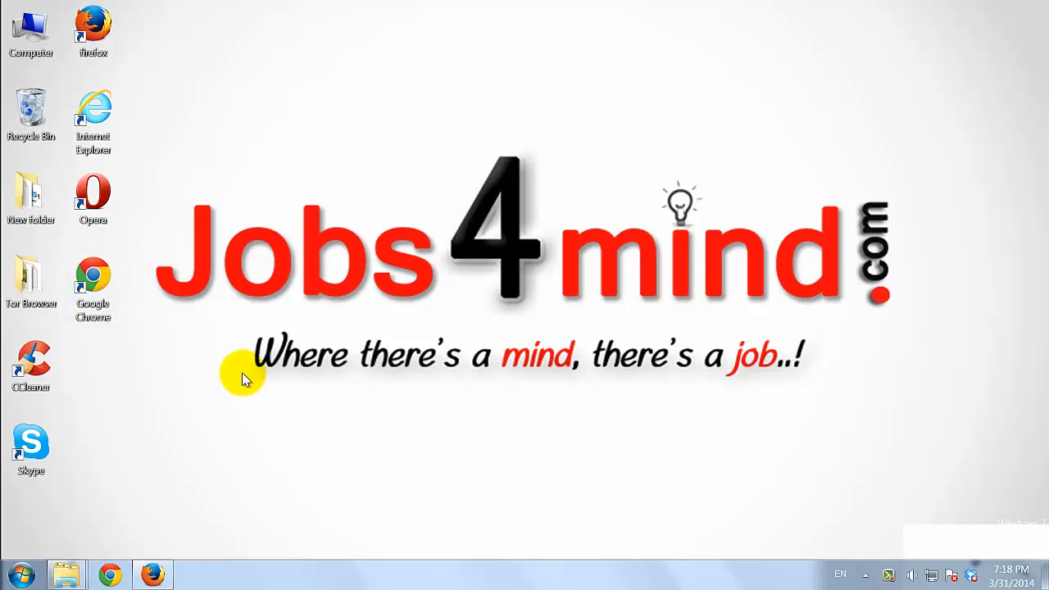
- Launch Chrome from the new shortcut, go to iconfinder.com and enter 'google chrome' in its search box
left_click(92, 282)
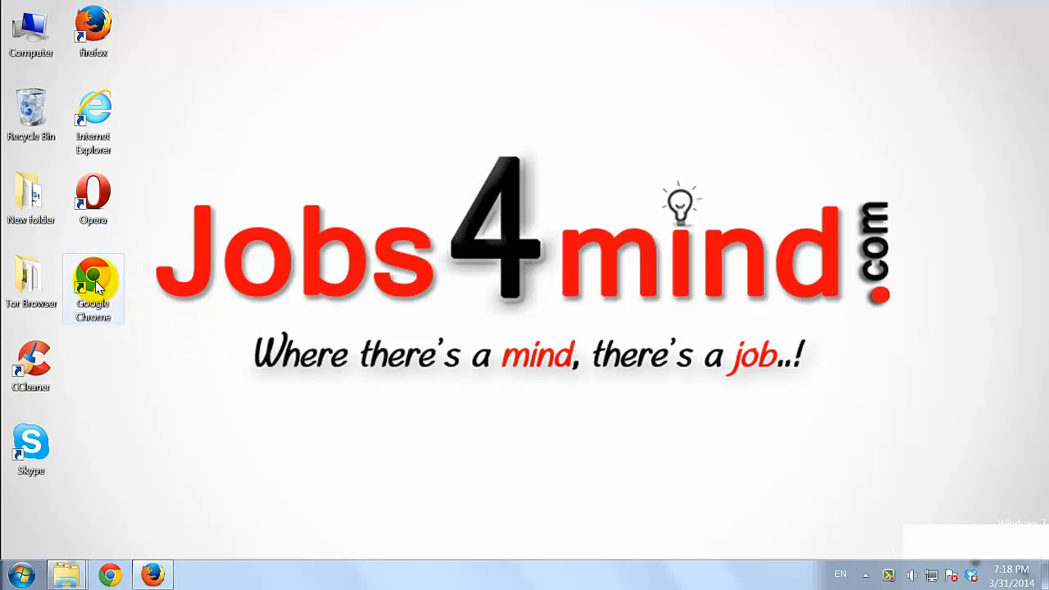
double_click(91, 282)
type("iconfinder.com")
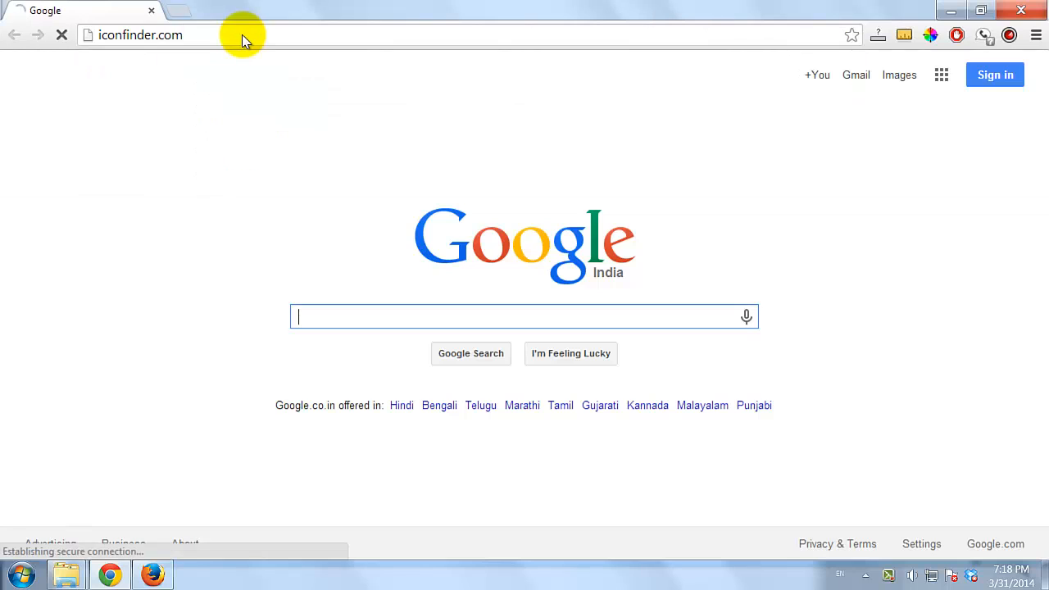
mouse_move(289, 253)
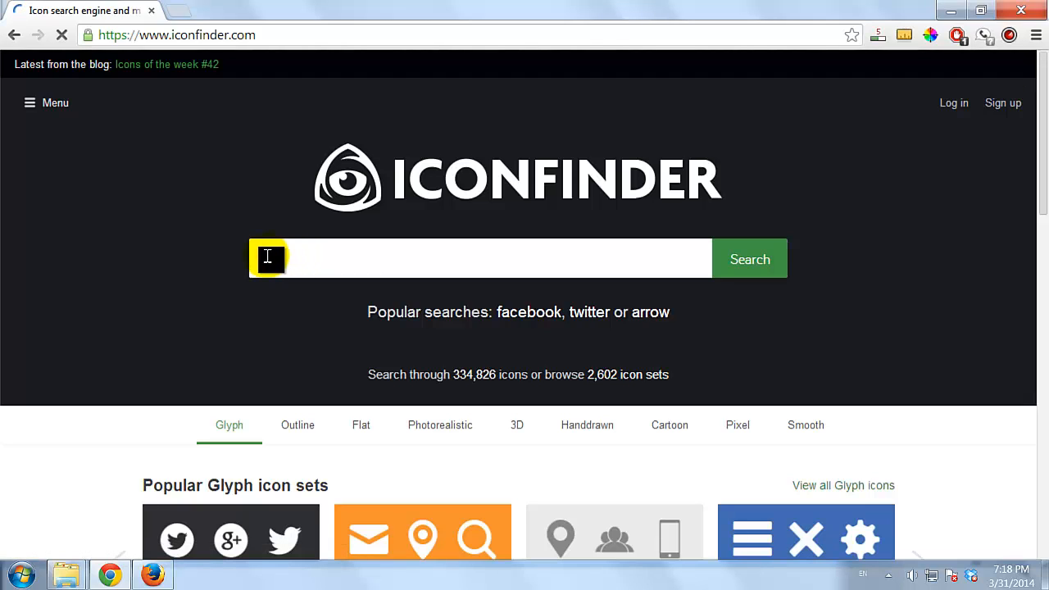
type("gle")
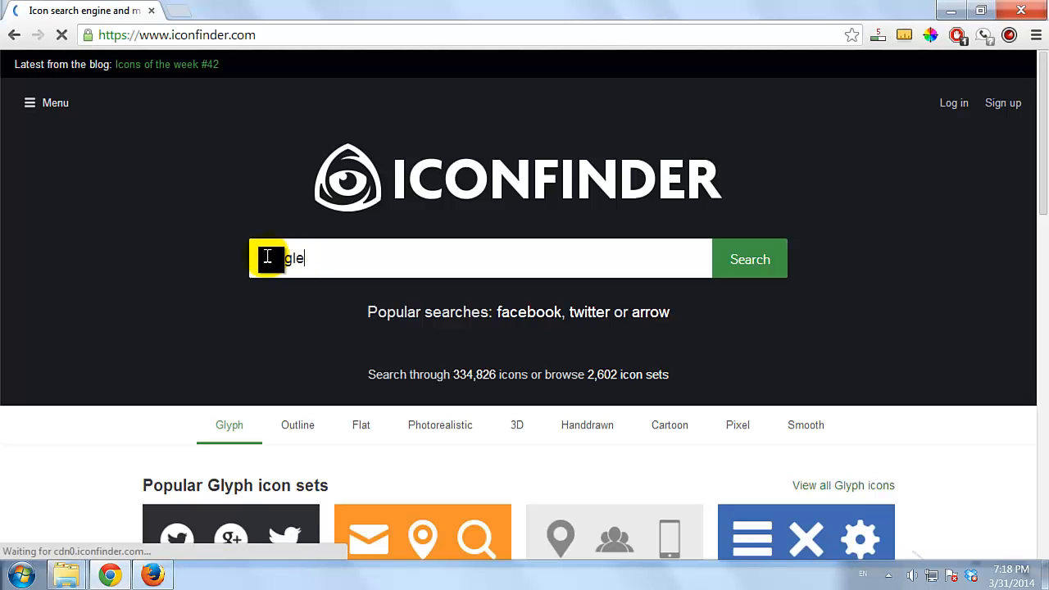
type("chrome")
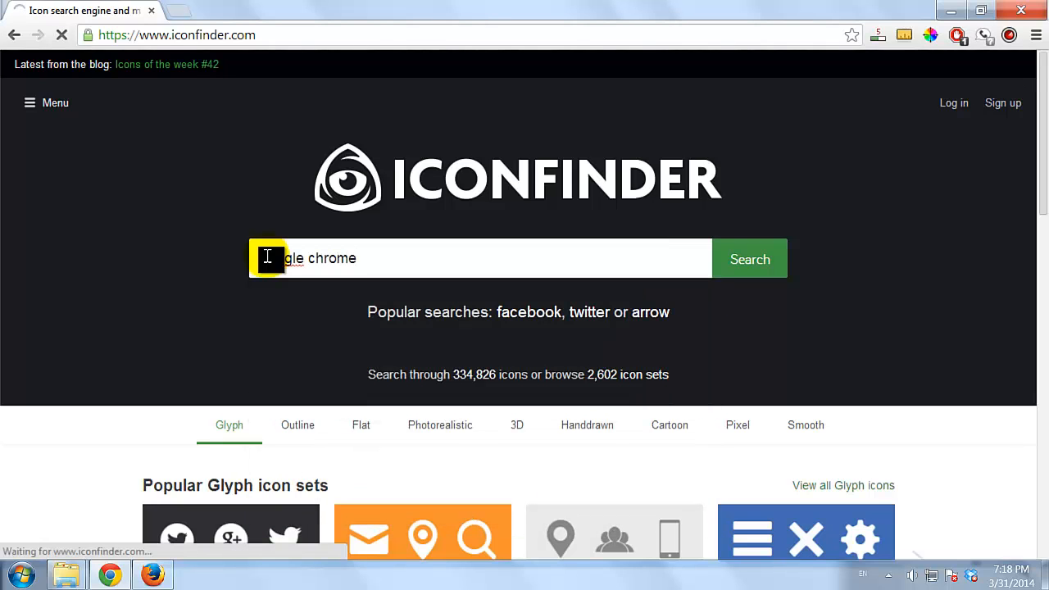
- Search Iconfinder for google chrome icons filtered to free ones and find the glossy Chrome icon
left_click(749, 259)
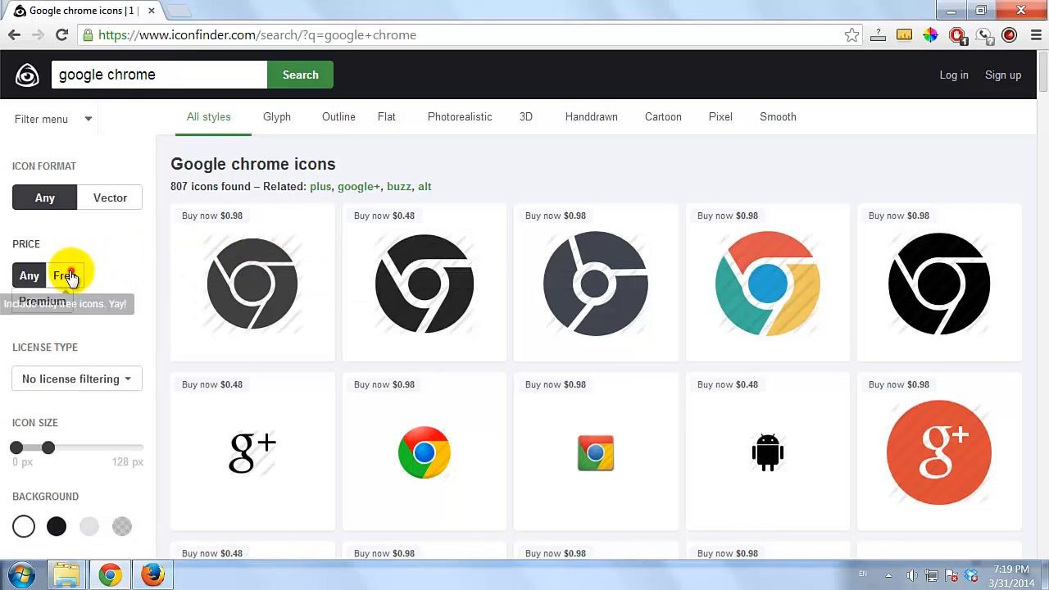
left_click(66, 276)
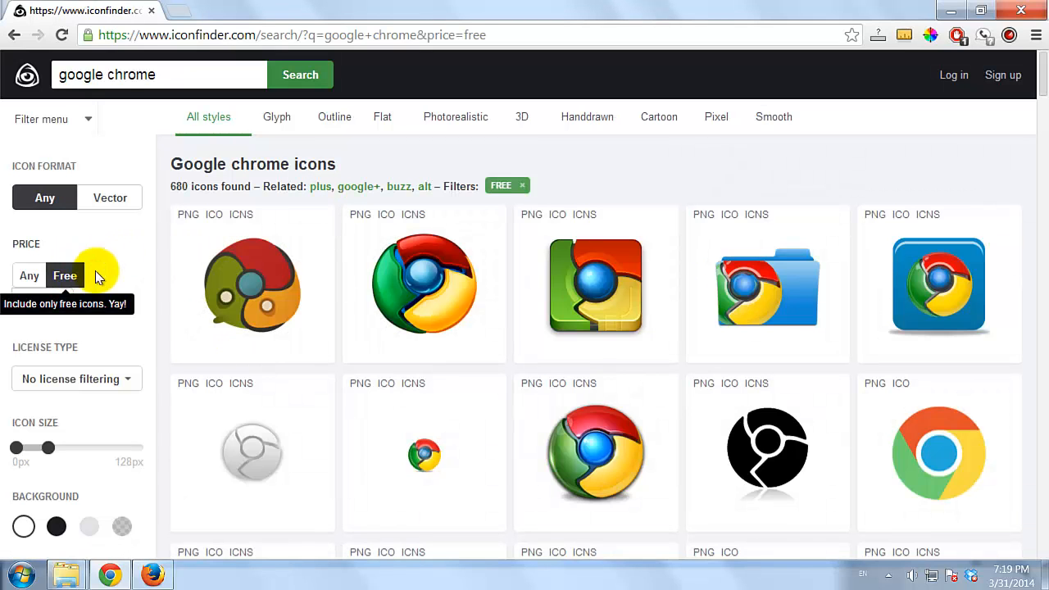
scroll("down", 3)
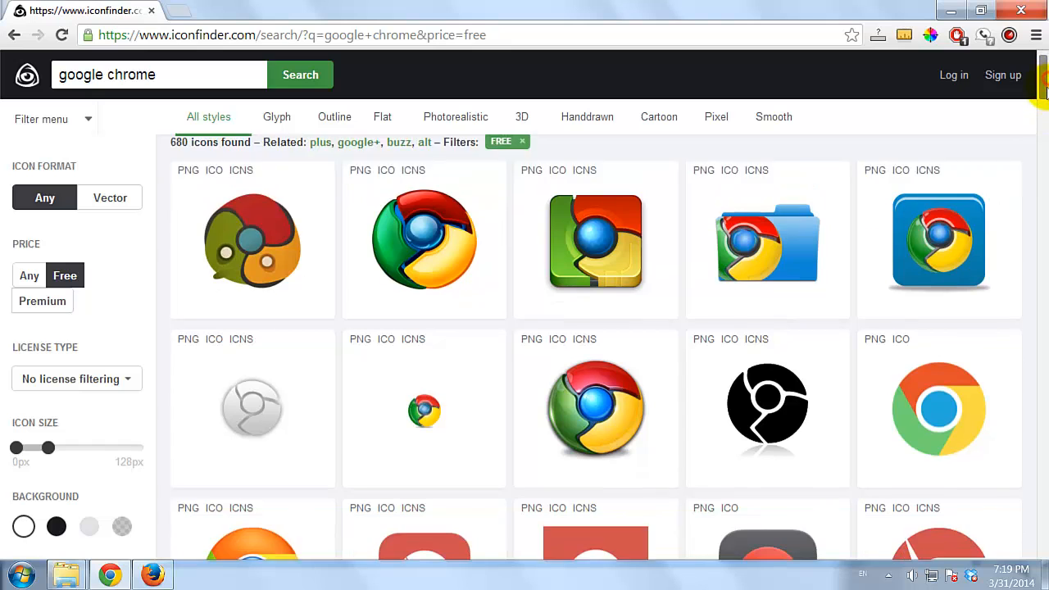
scroll("down", 3)
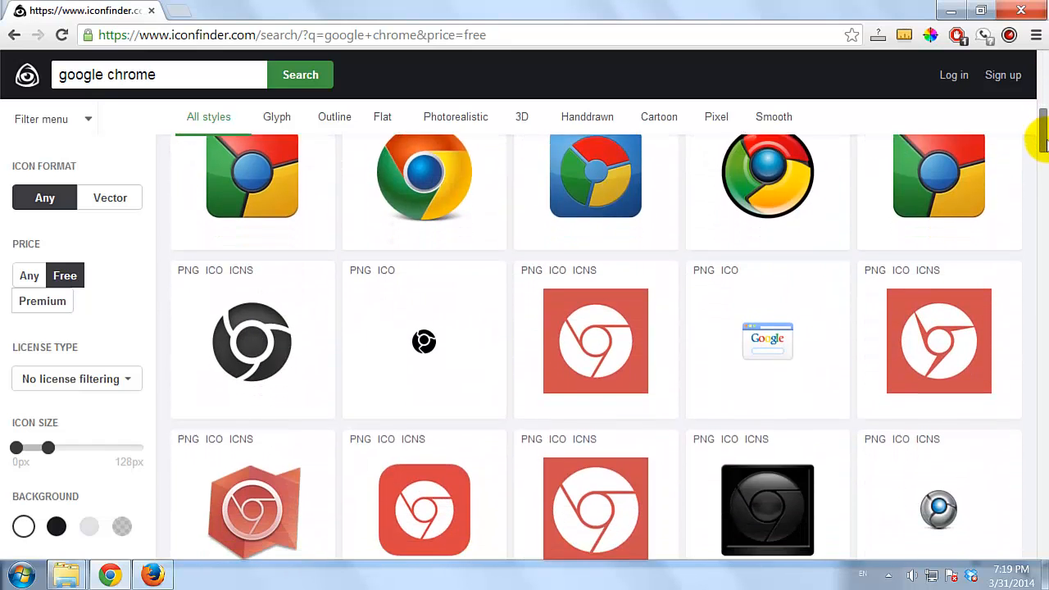
scroll("down", 3)
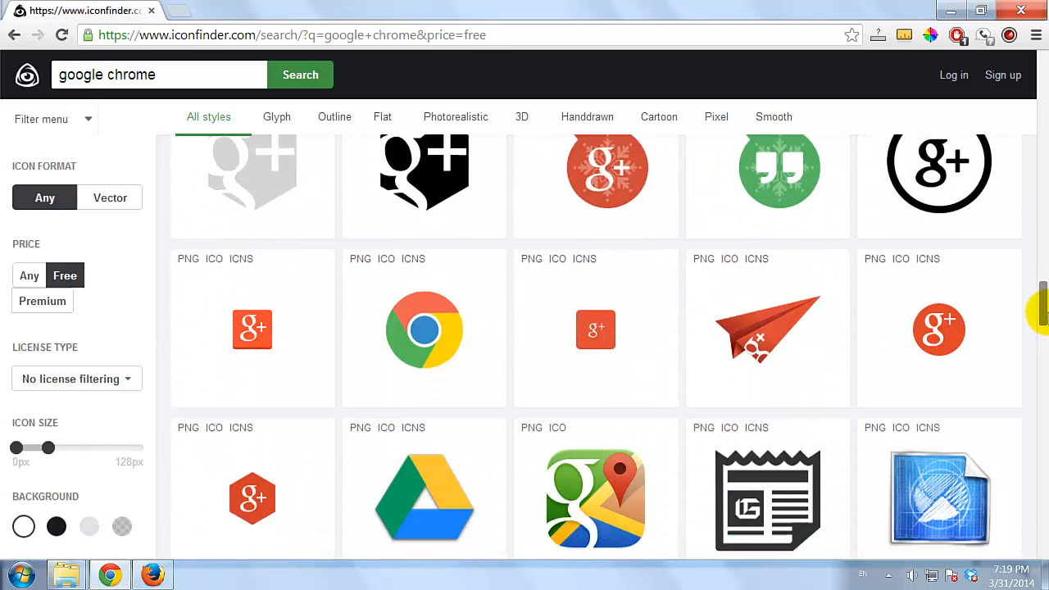
scroll("down", 3)
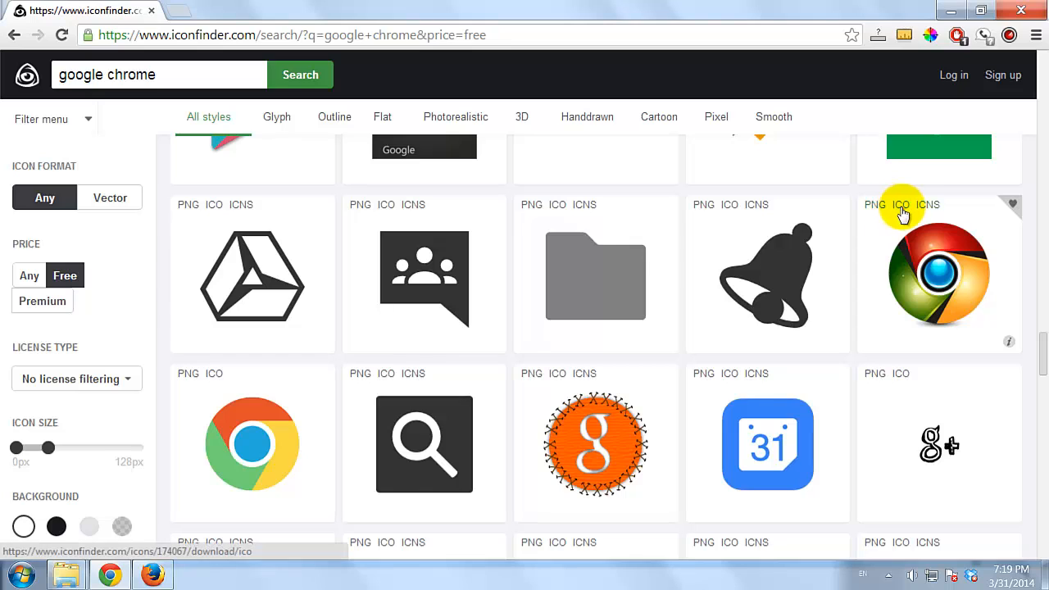
- Download the glossy Chrome icon as an ICO file to the desktop
left_click(902, 203)
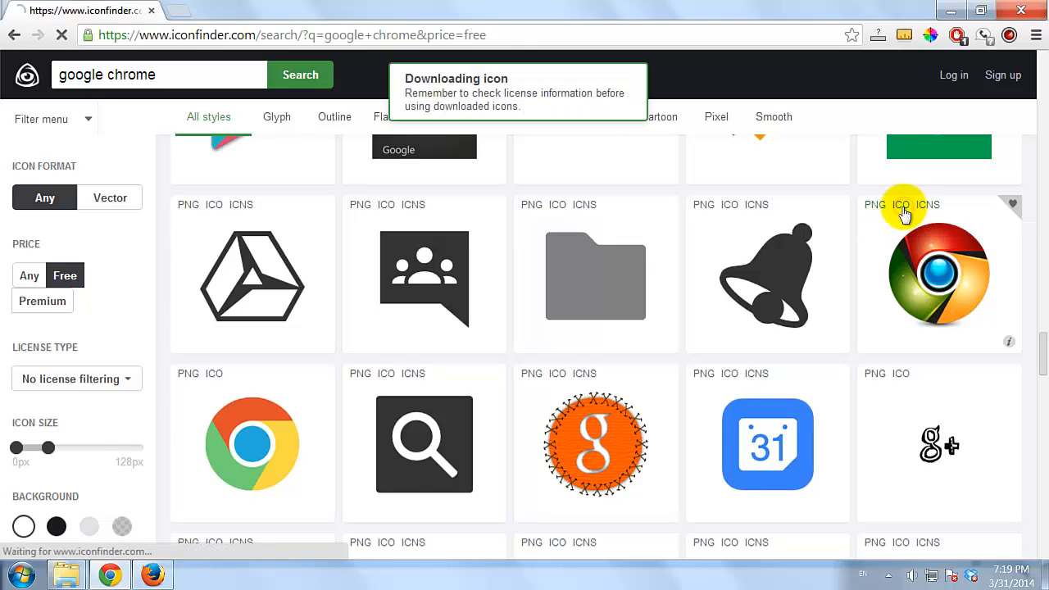
left_click(902, 203)
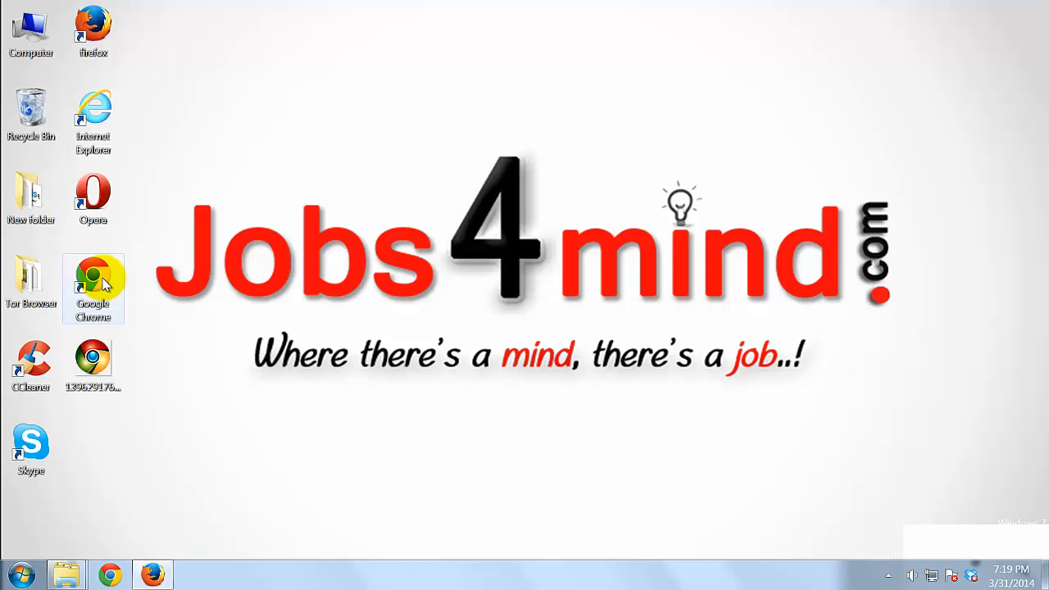
- Open the Chrome desktop shortcut's Properties and bring up its Change Icon window
right_click(92, 282)
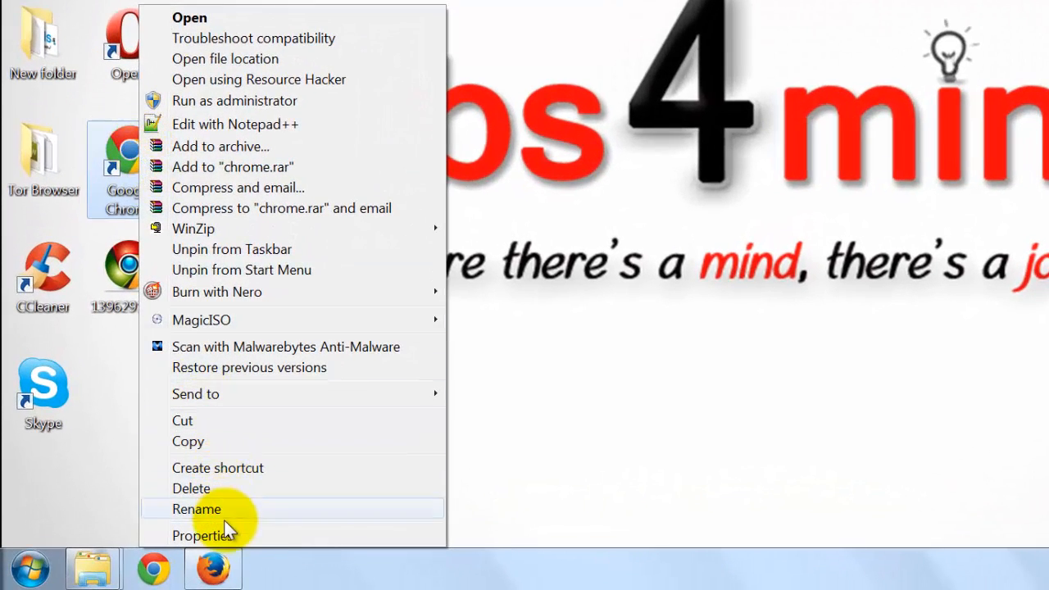
left_click(205, 534)
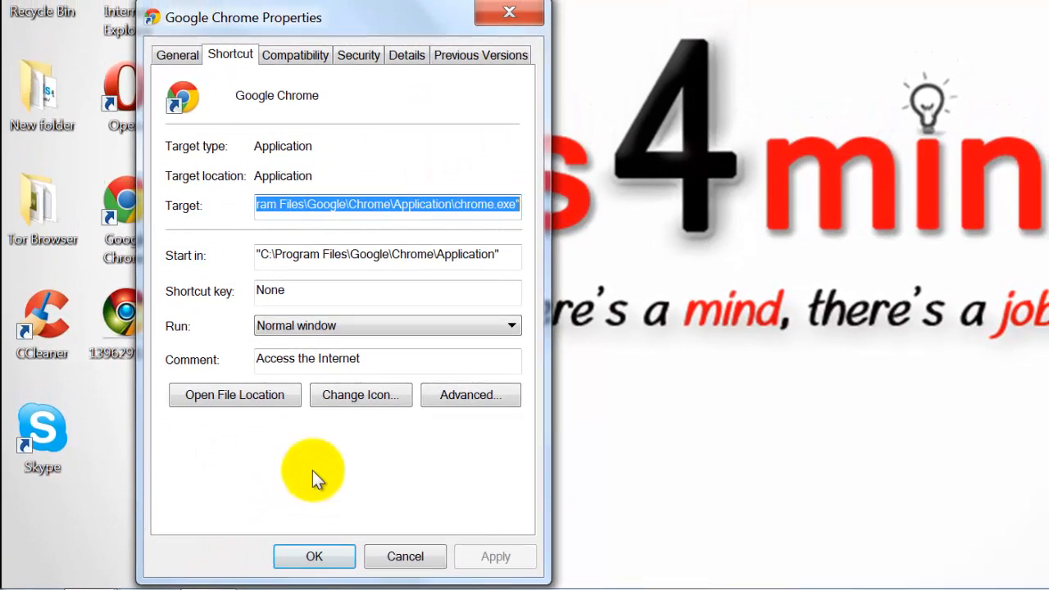
left_click(361, 393)
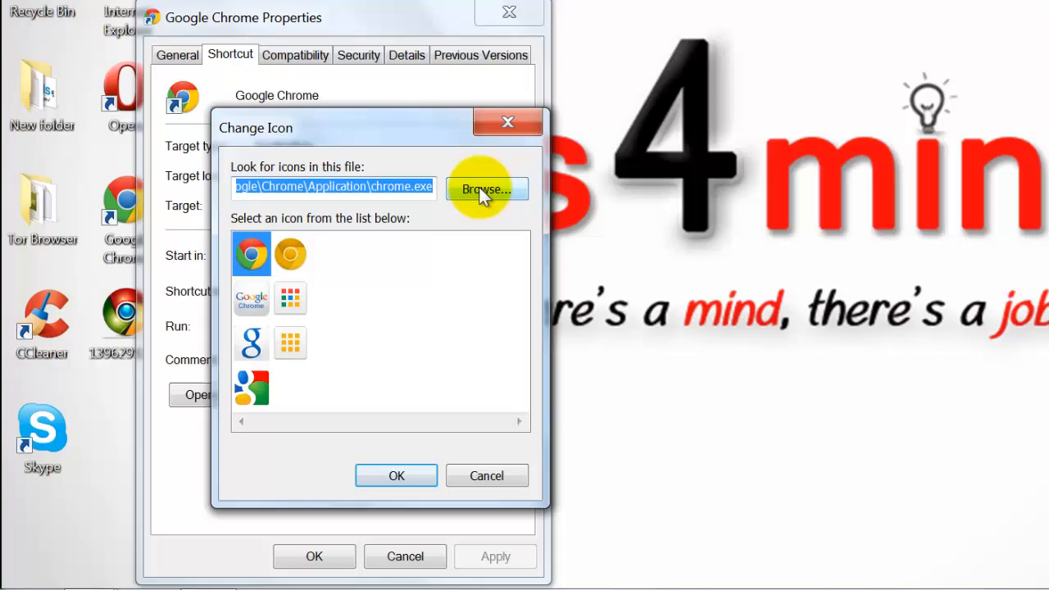
left_click(486, 189)
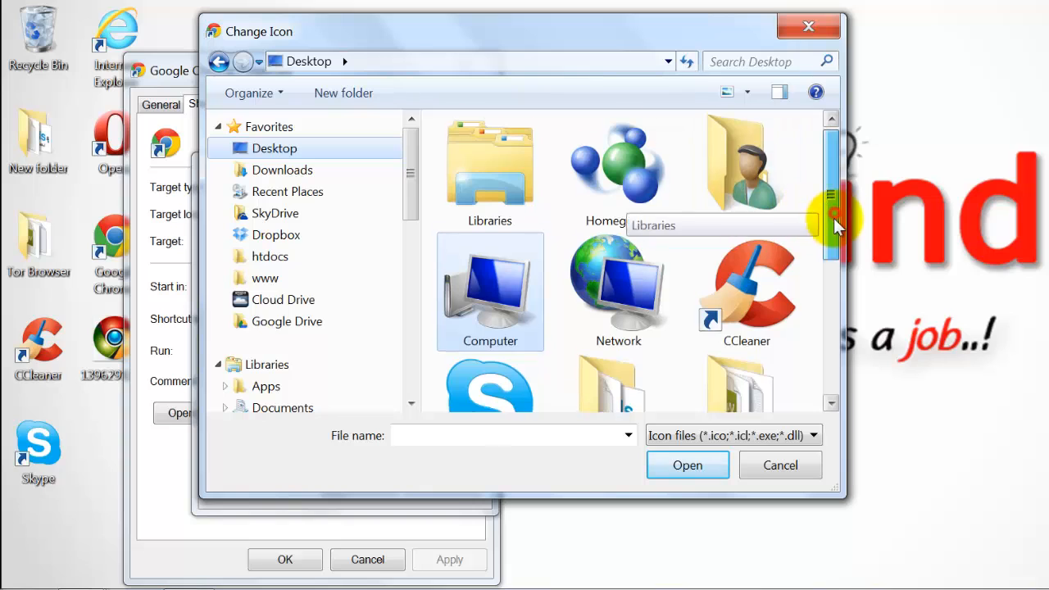
scroll("down", 3)
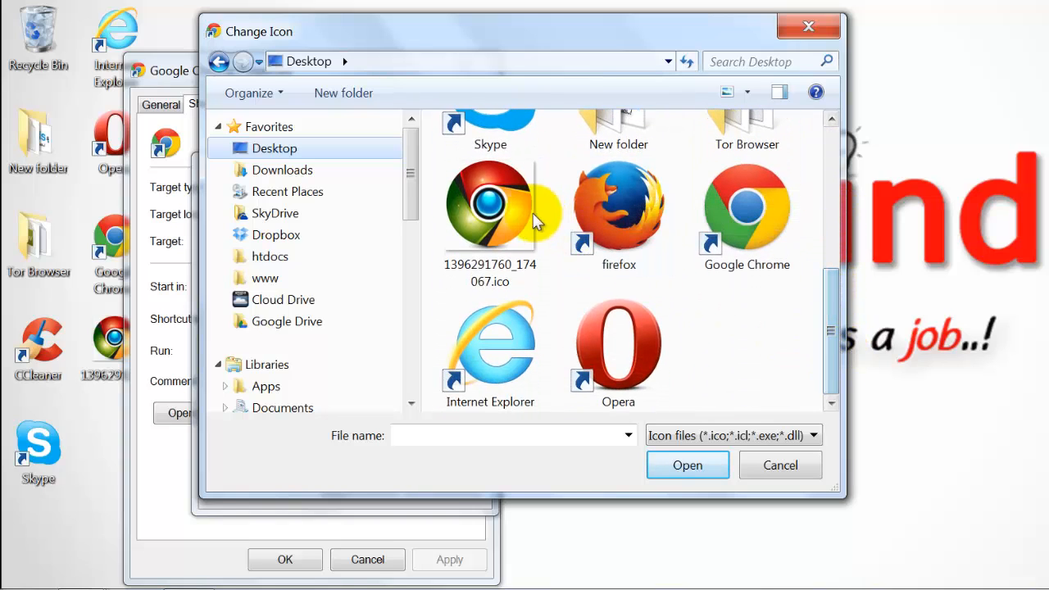
left_click(489, 205)
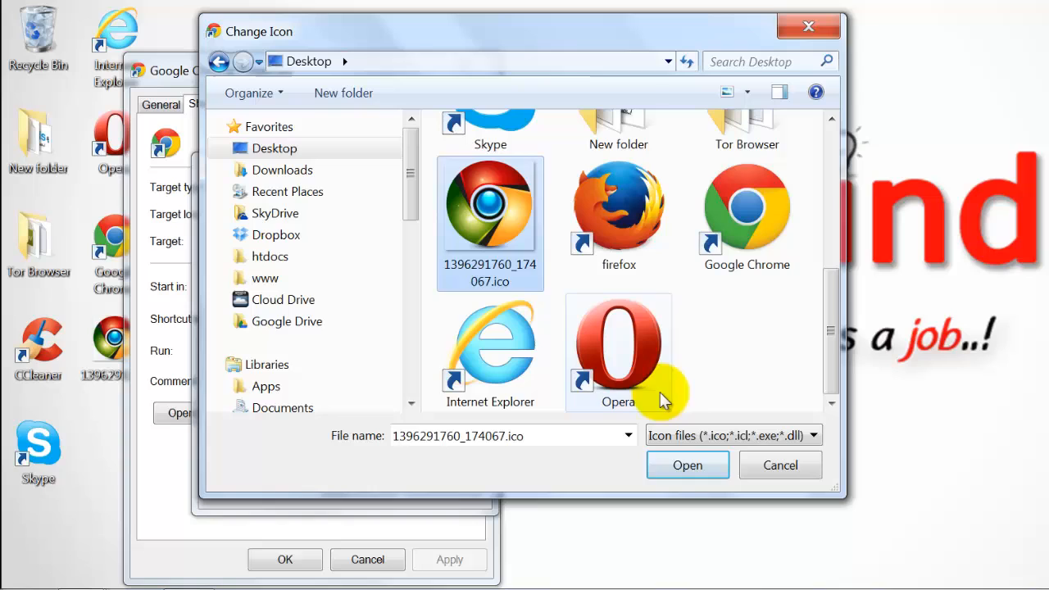
left_click(687, 466)
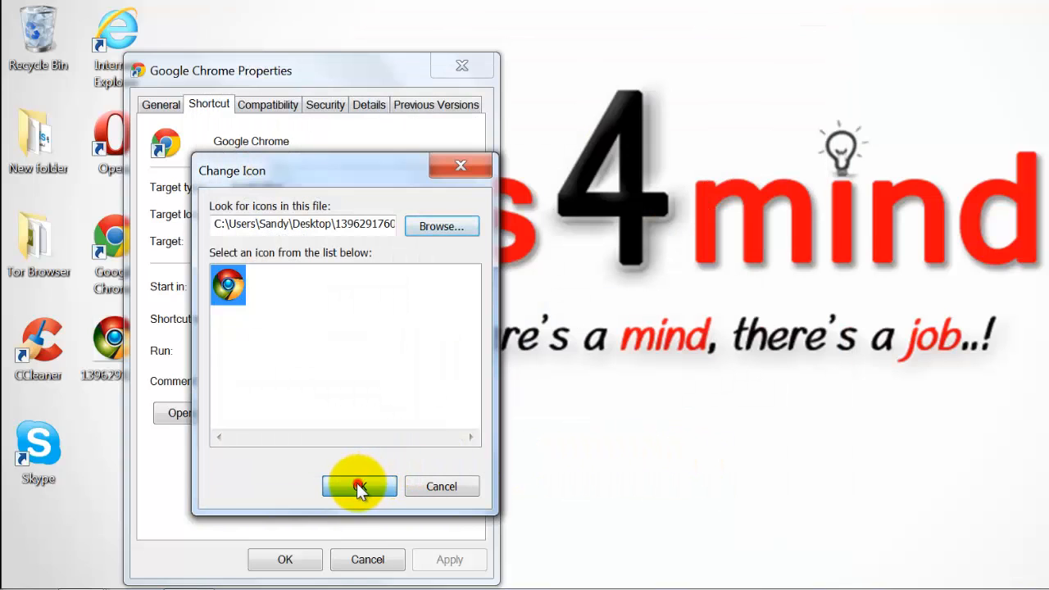
left_click(357, 486)
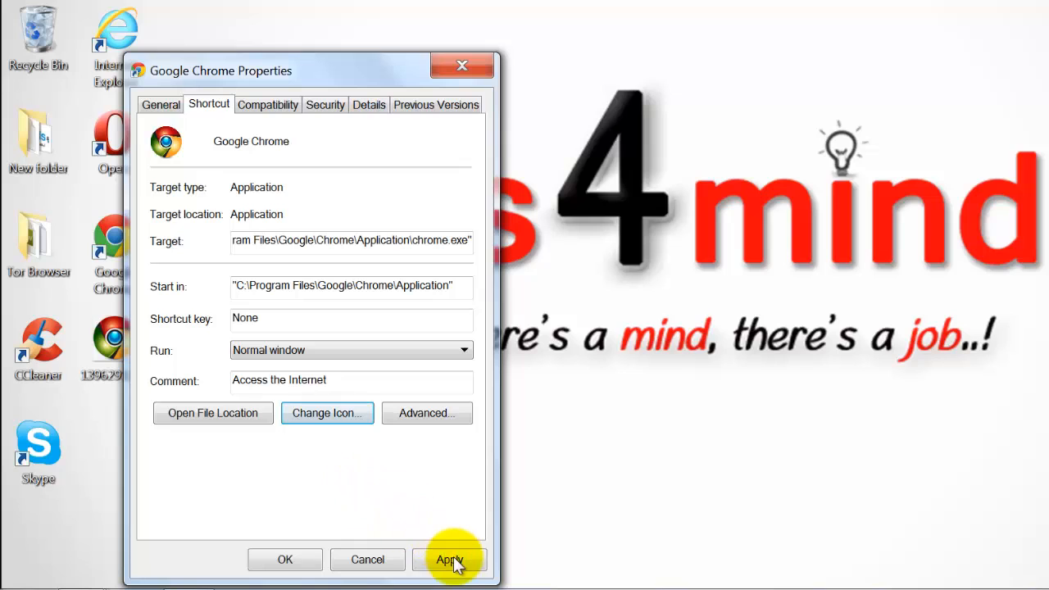
left_click(450, 561)
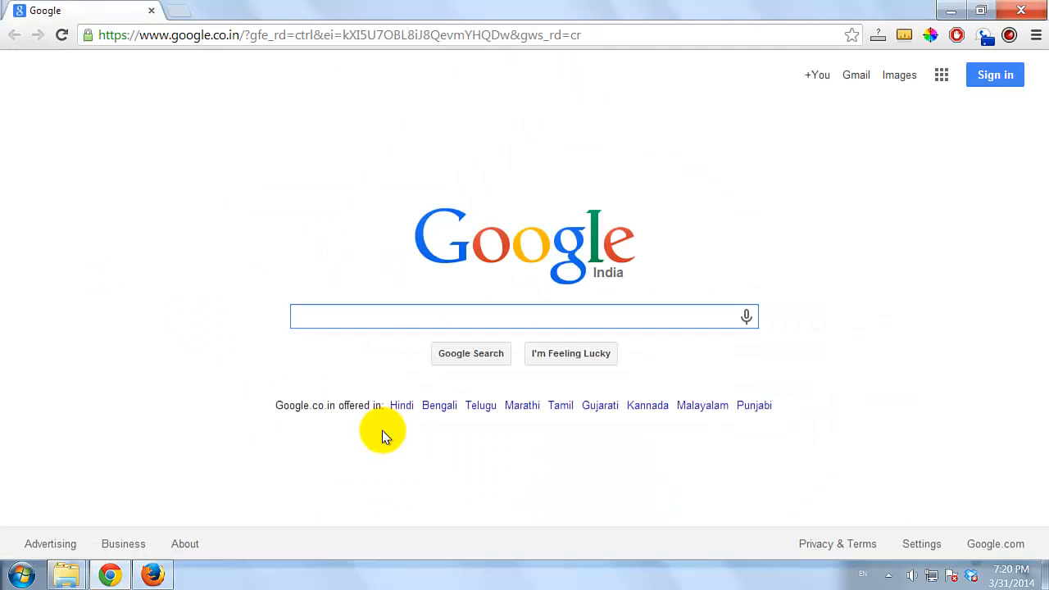
left_click(525, 316)
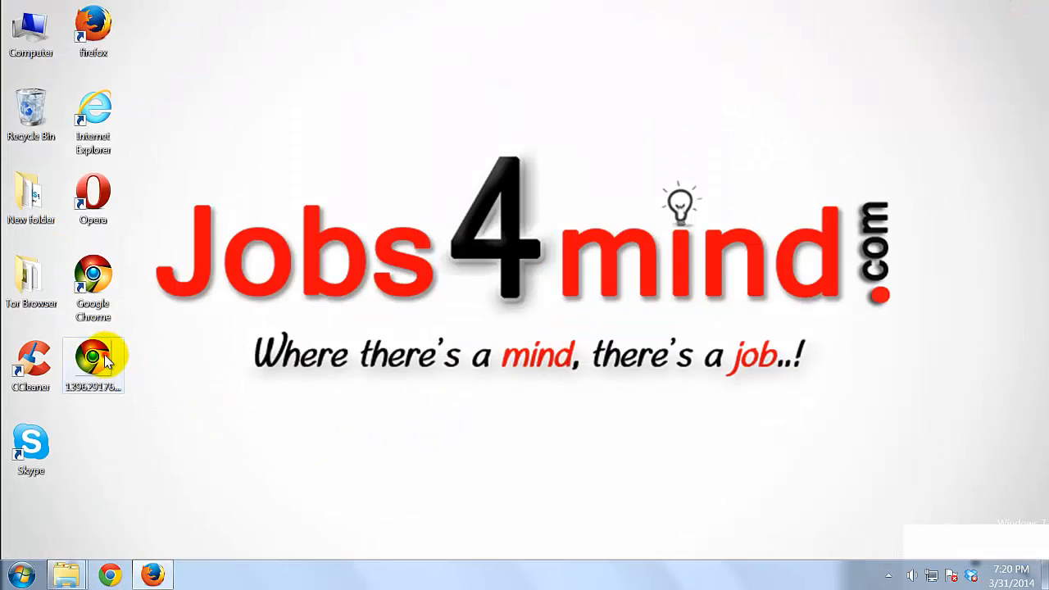
- Delete the downloaded .ico file from the desktop to the Recycle Bin
right_click(92, 361)
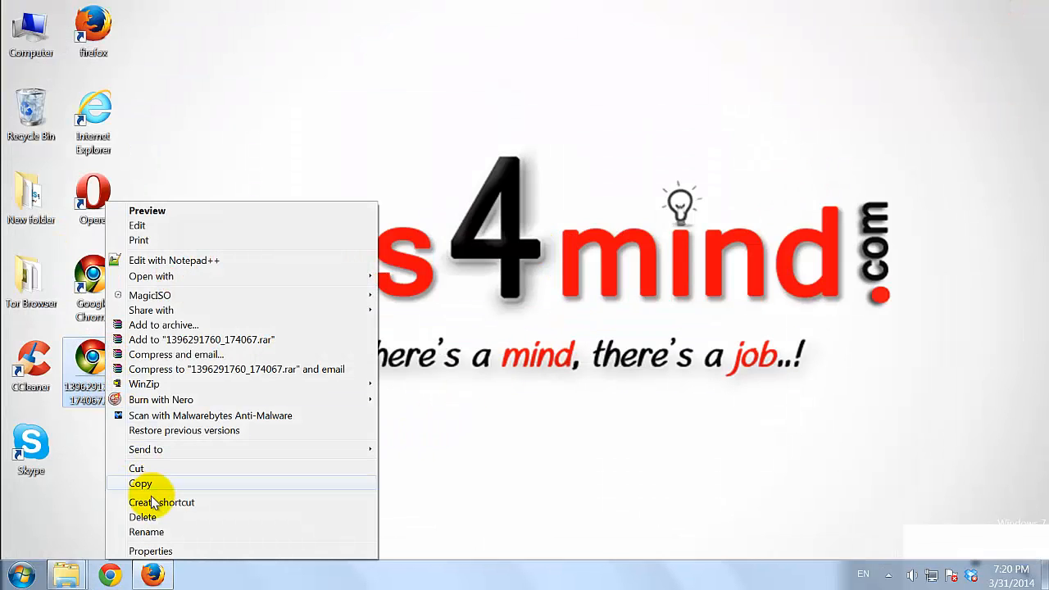
left_click(142, 519)
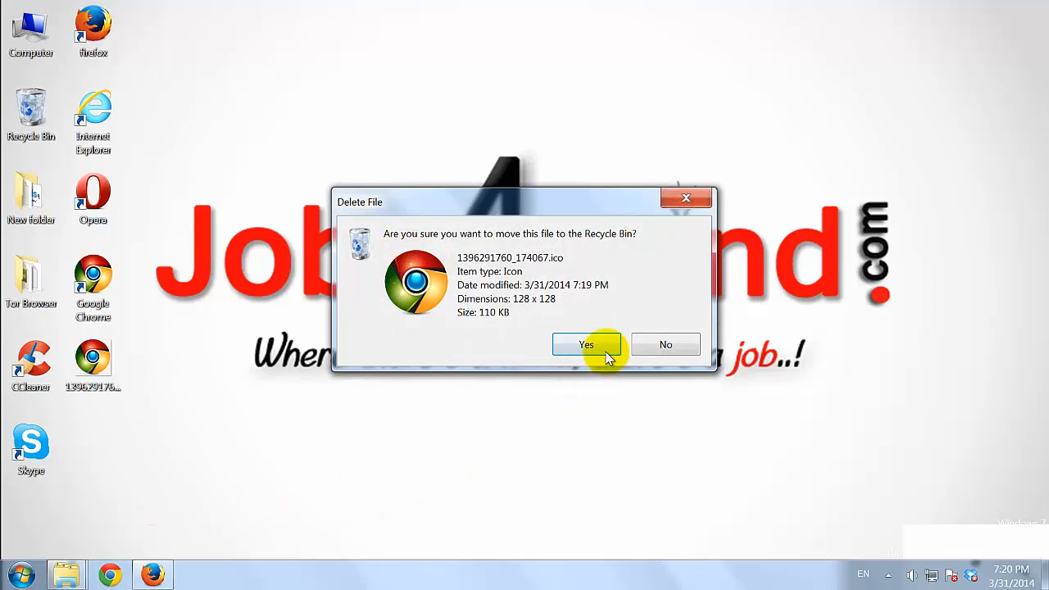
left_click(587, 344)
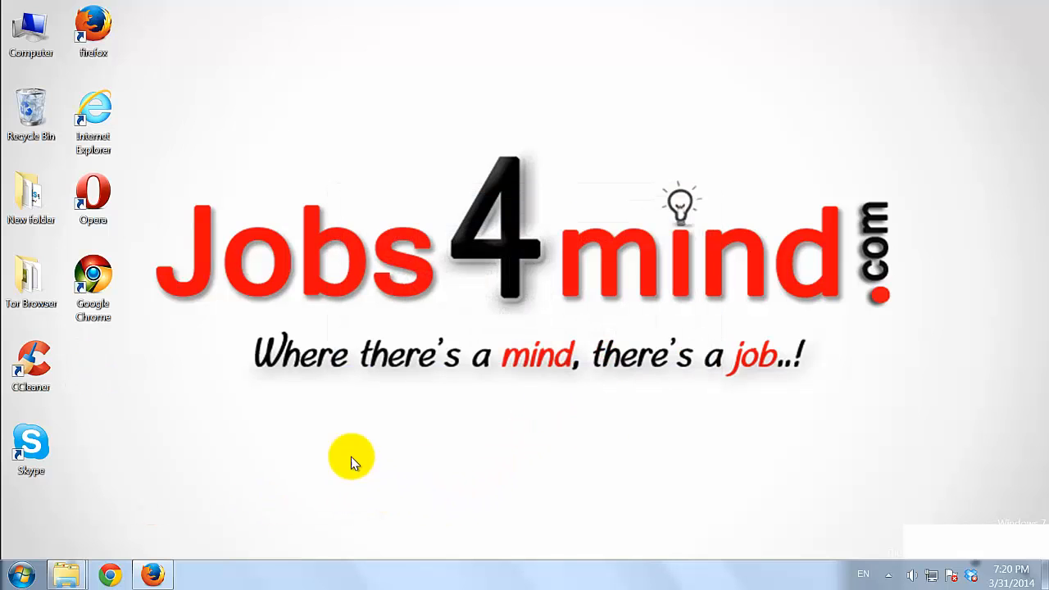
mouse_move(276, 393)
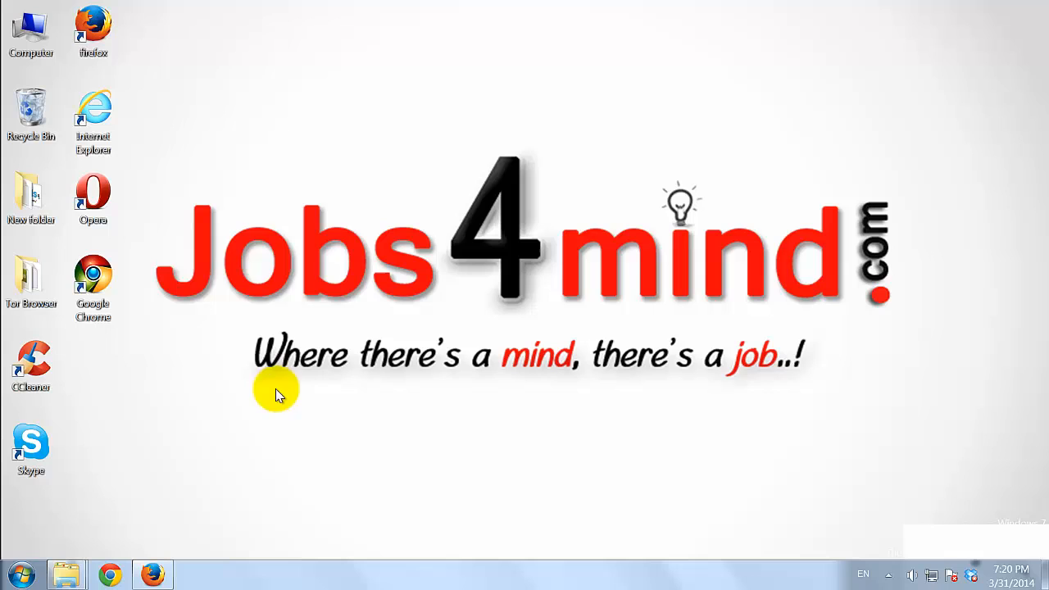